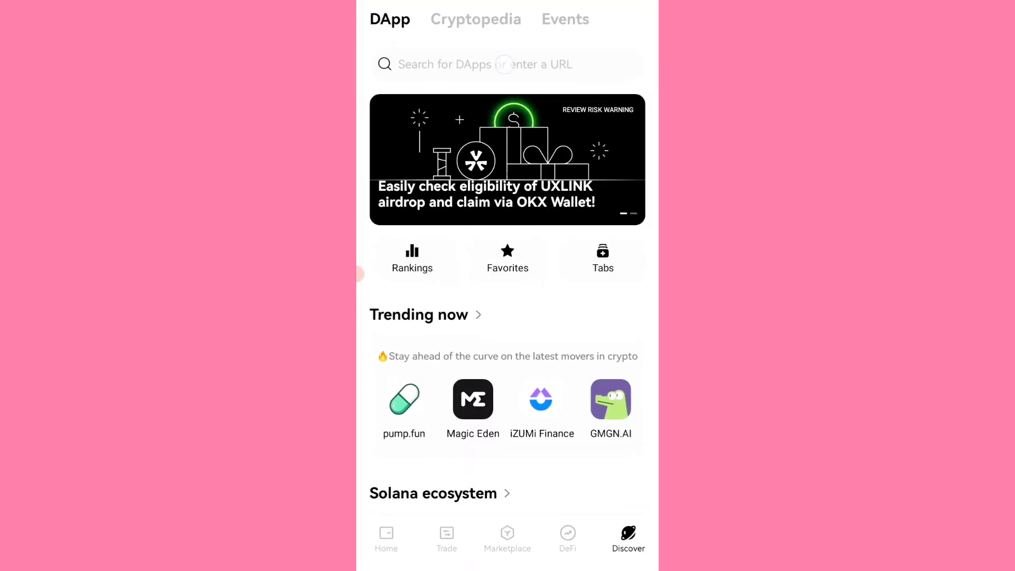
Paste the Pixelverse referral URL (…cecaumrpcp64210) into the DApp search bar.
left_click(505, 64)
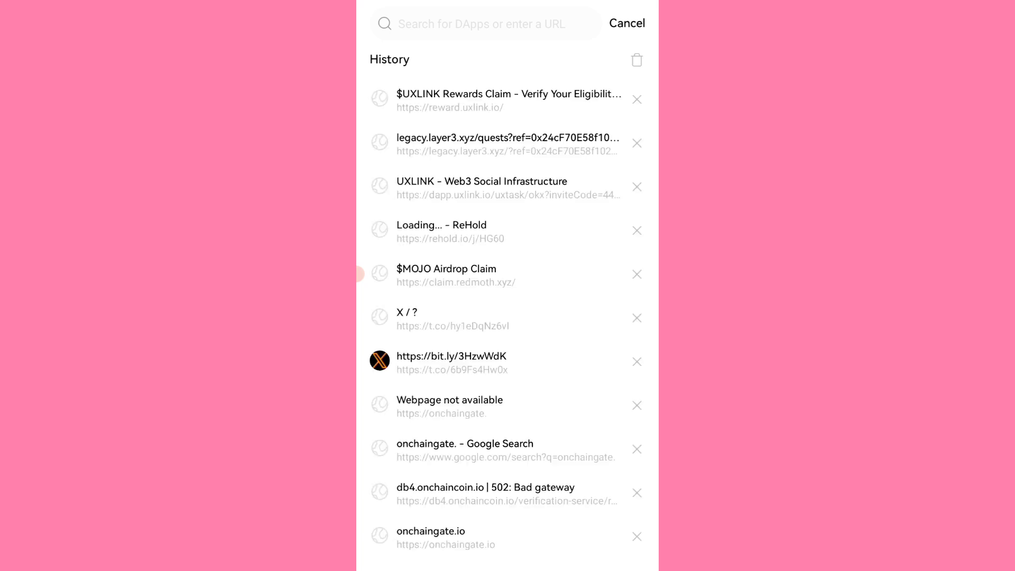
left_click(482, 24)
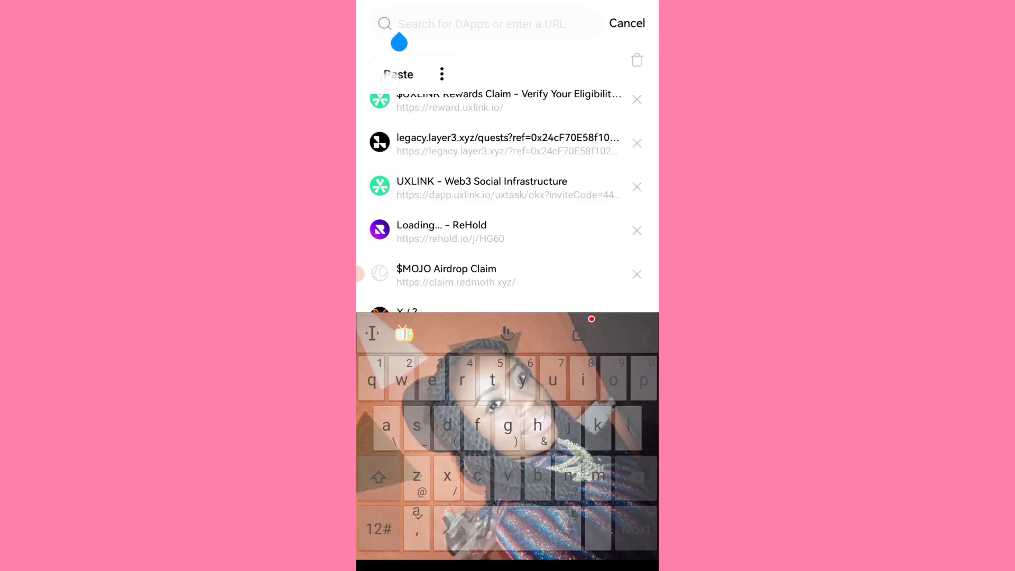
type("caumrpcp&v=cecaumrpcp64210")
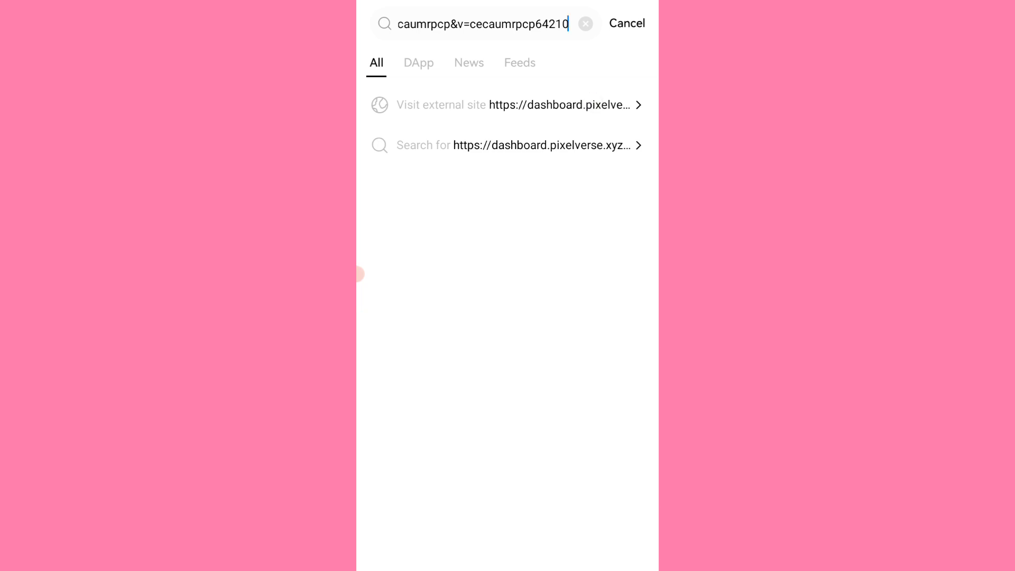
Visit the external Pixelverse site and confirm the third-party redirect notice.
left_click(511, 105)
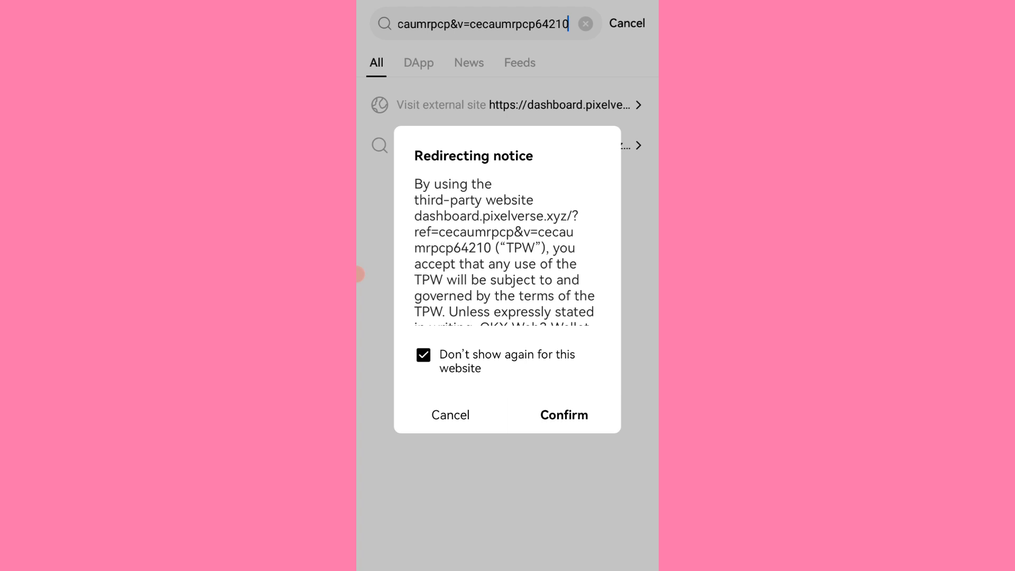
left_click(563, 415)
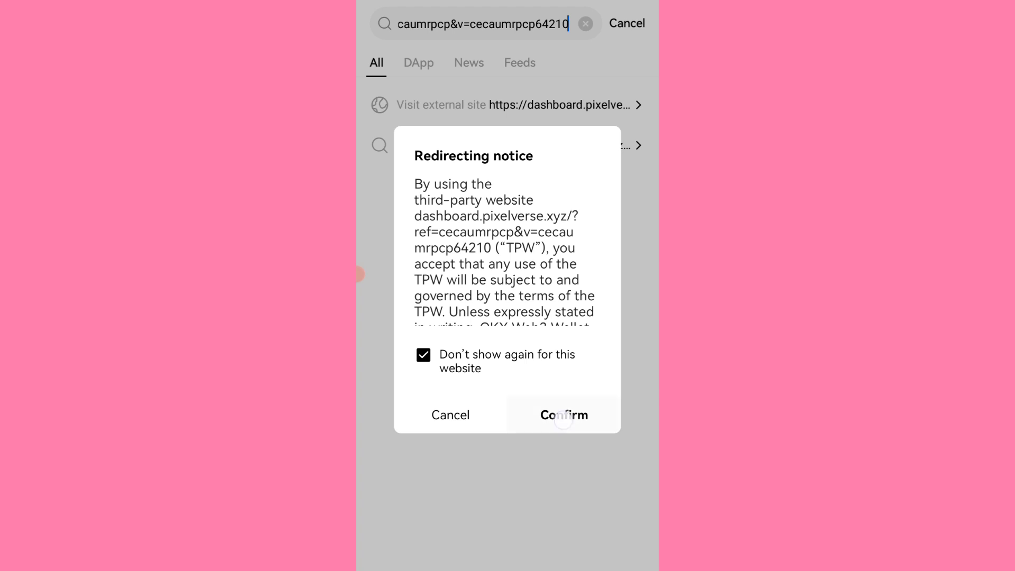
left_click(563, 415)
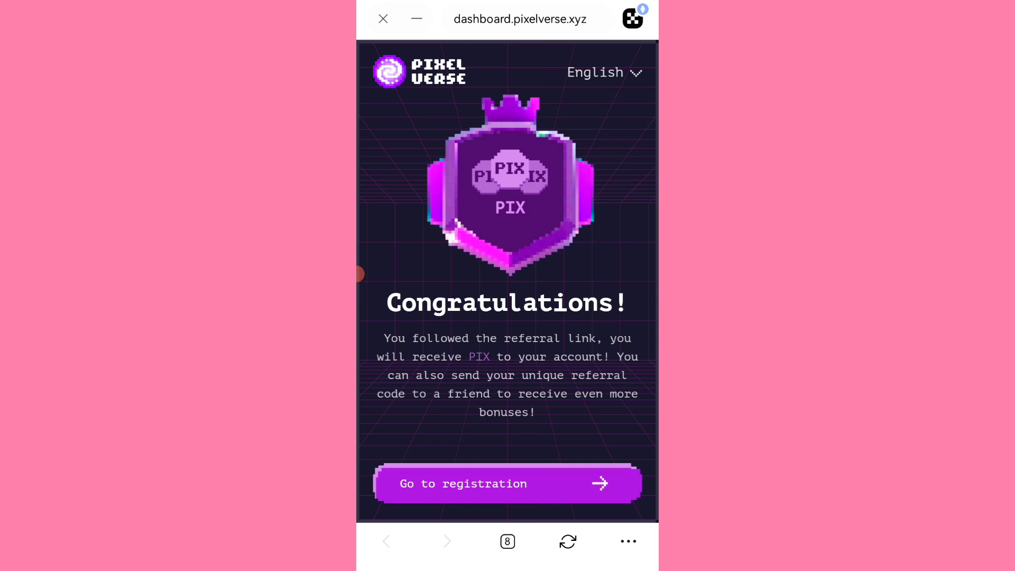
Register with Google sign-in and scroll the profile page showing 500 PIX.
left_click(507, 483)
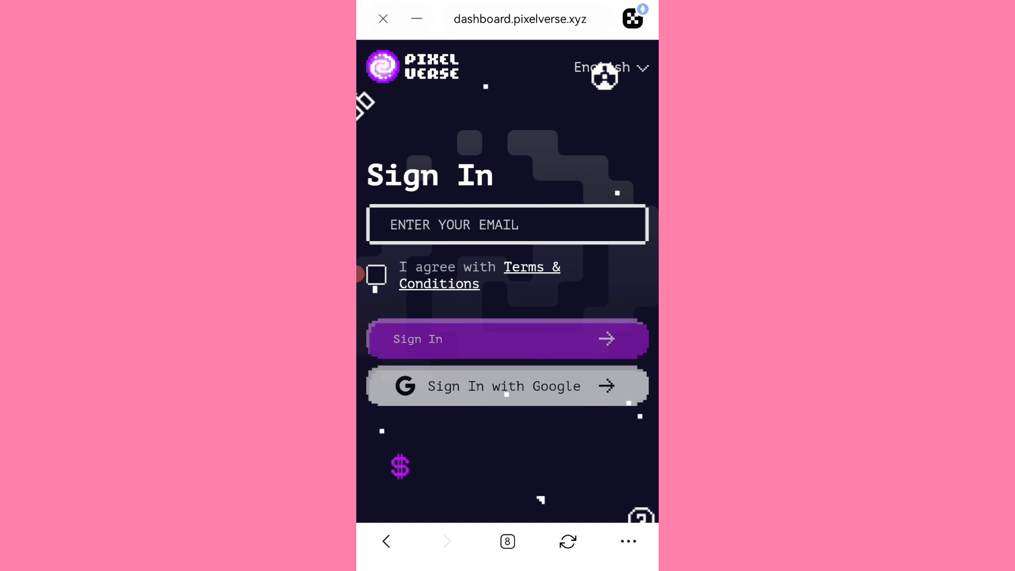
left_click(507, 338)
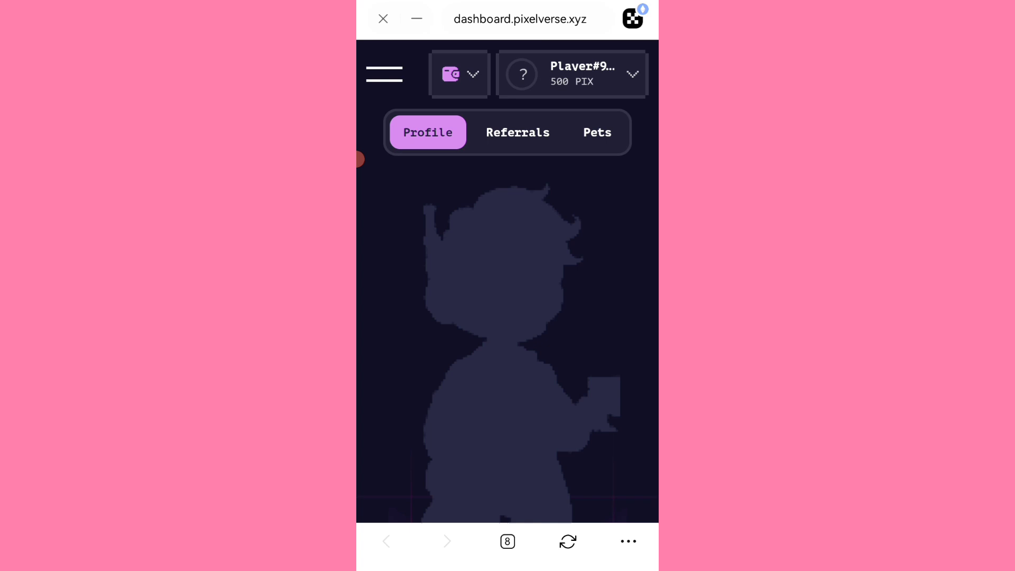
scroll("down", 3)
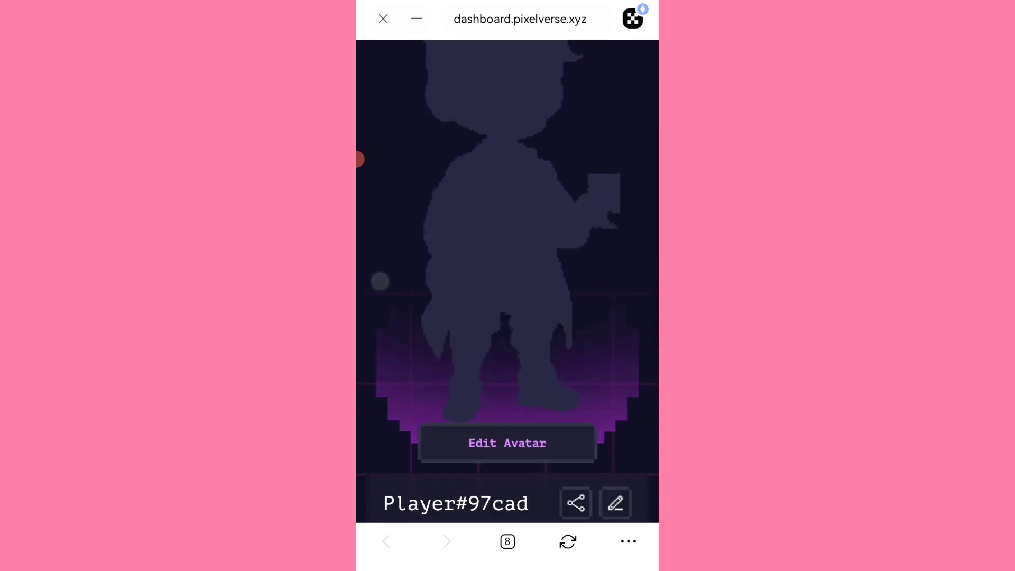
scroll("down", 3)
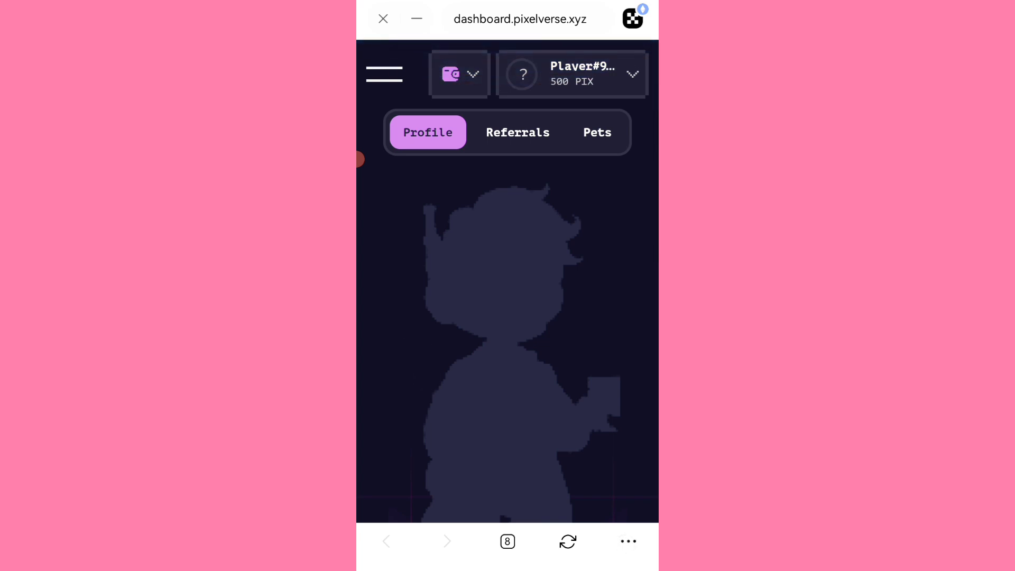
left_click(627, 541)
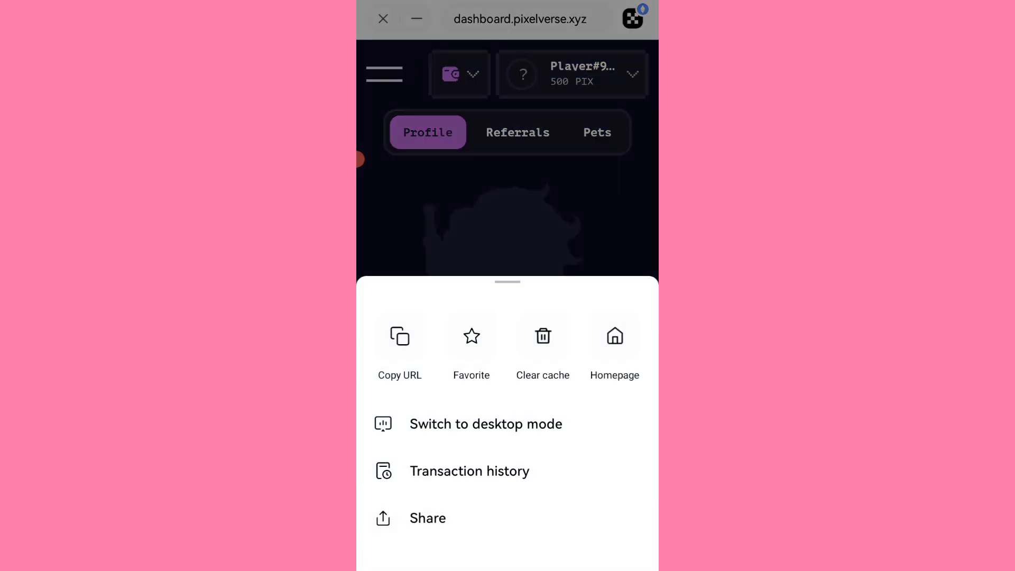
Switch the browser to desktop mode for the full Pixelverse navigation menu.
left_click(485, 424)
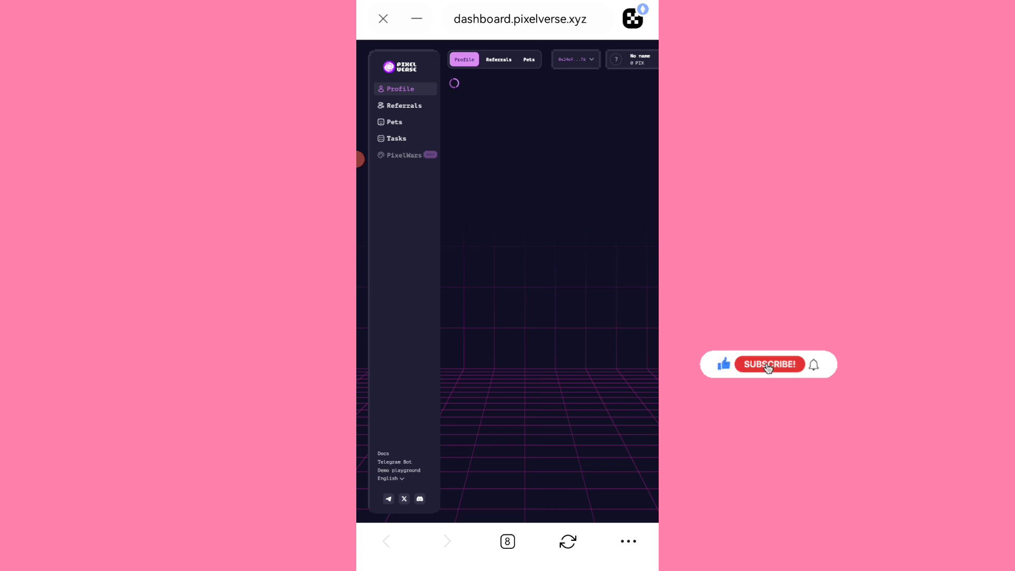
left_click(769, 364)
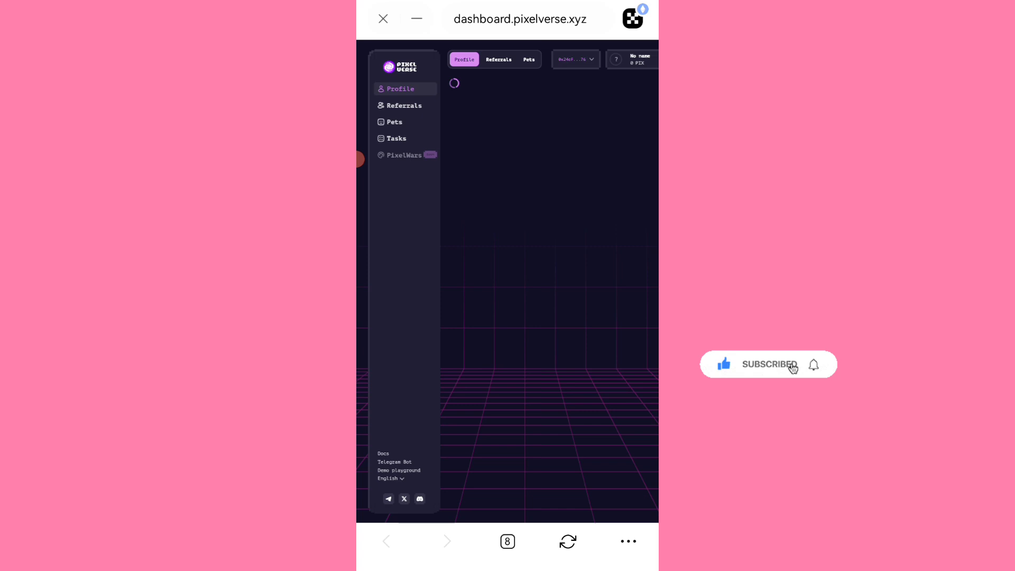
mouse_move(815, 367)
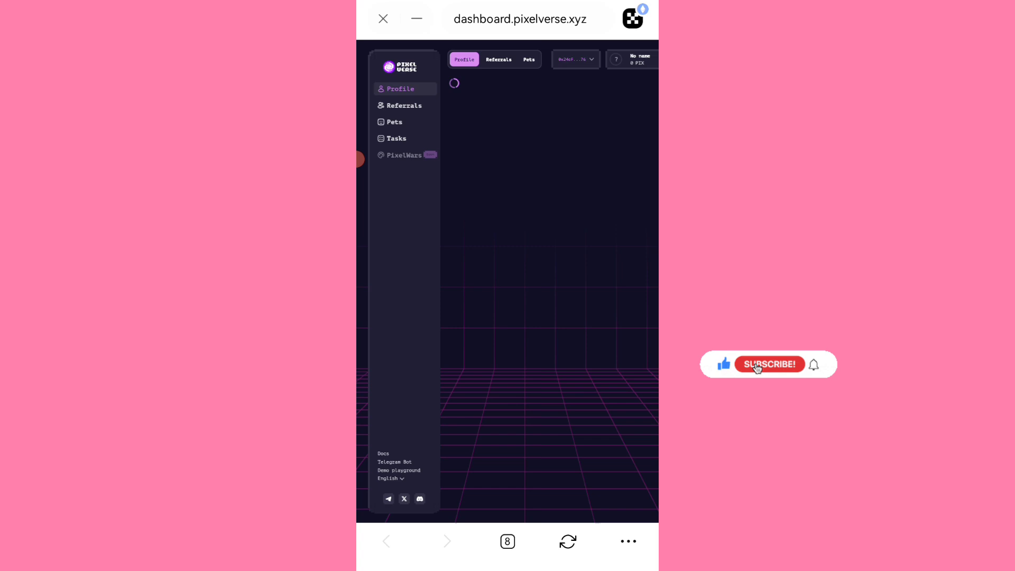
left_click(768, 363)
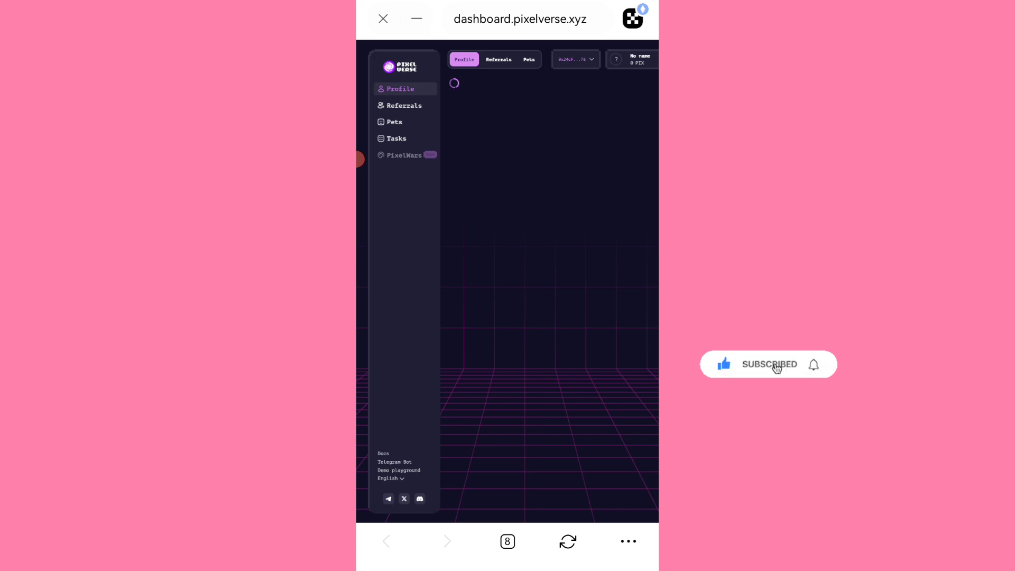
mouse_move(814, 366)
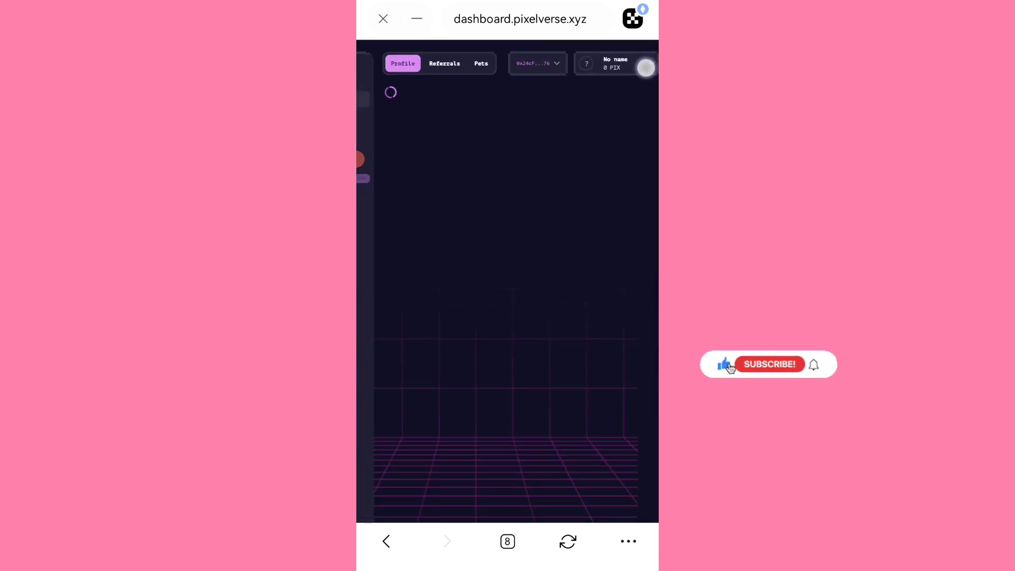
Scroll the dashboard and follow the Telegram Bot link to a t.me page.
left_click(614, 64)
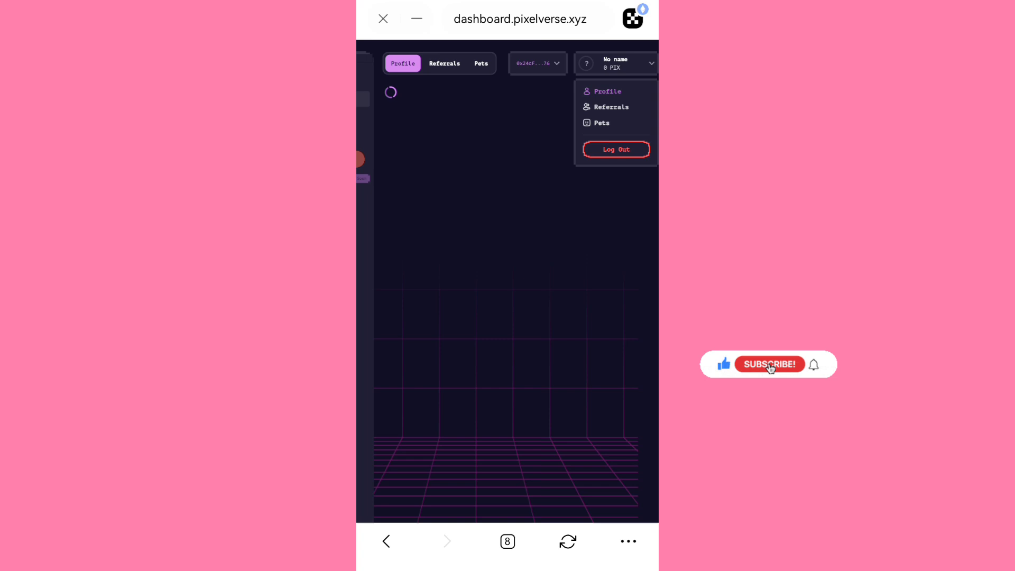
left_click(770, 364)
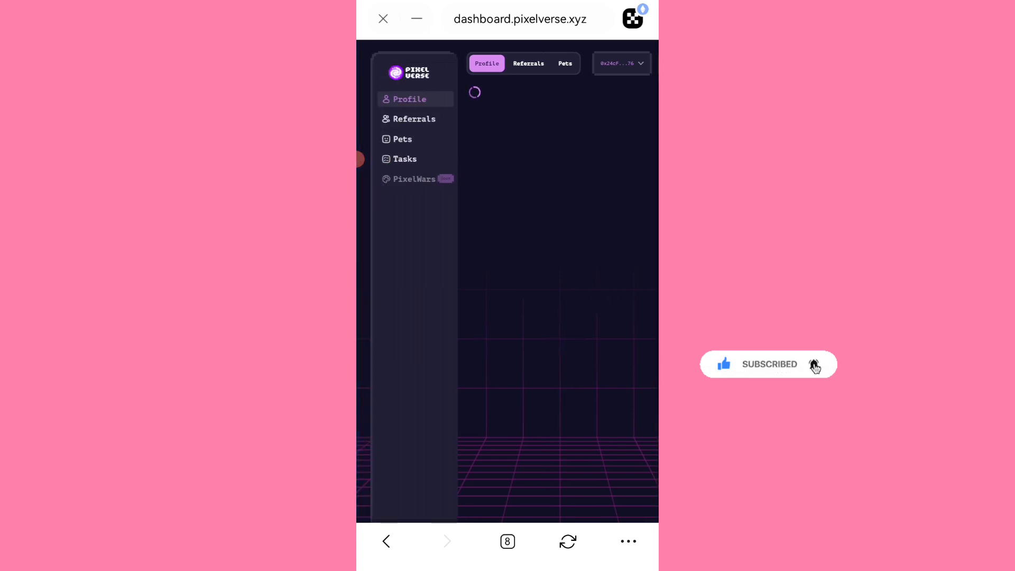
scroll("down", 3)
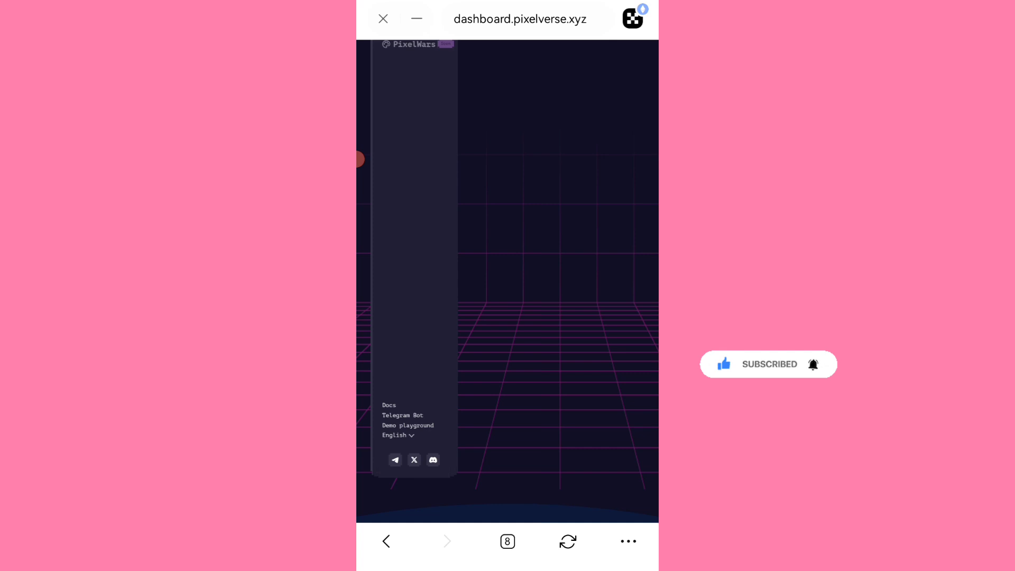
left_click(401, 415)
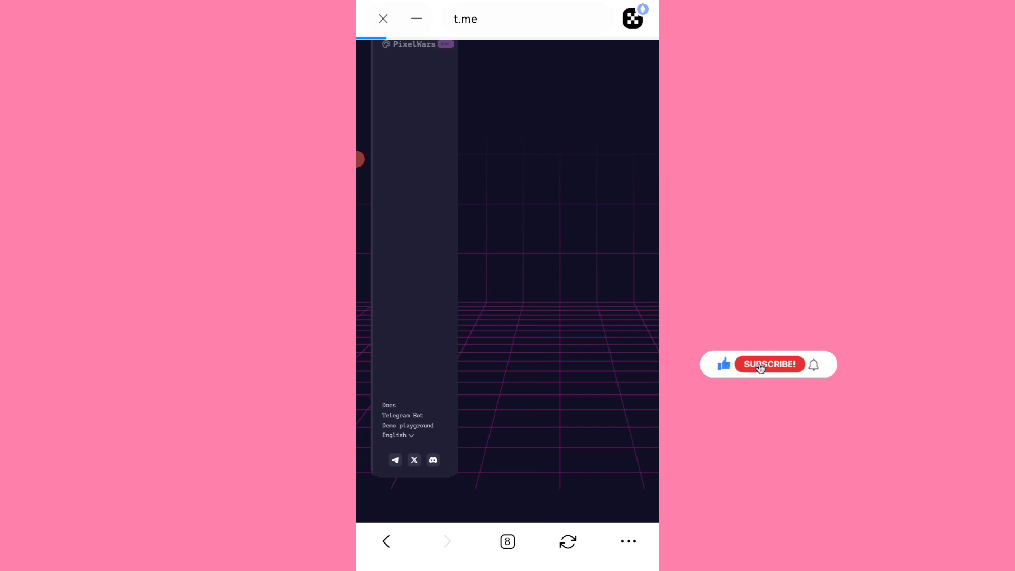
left_click(769, 363)
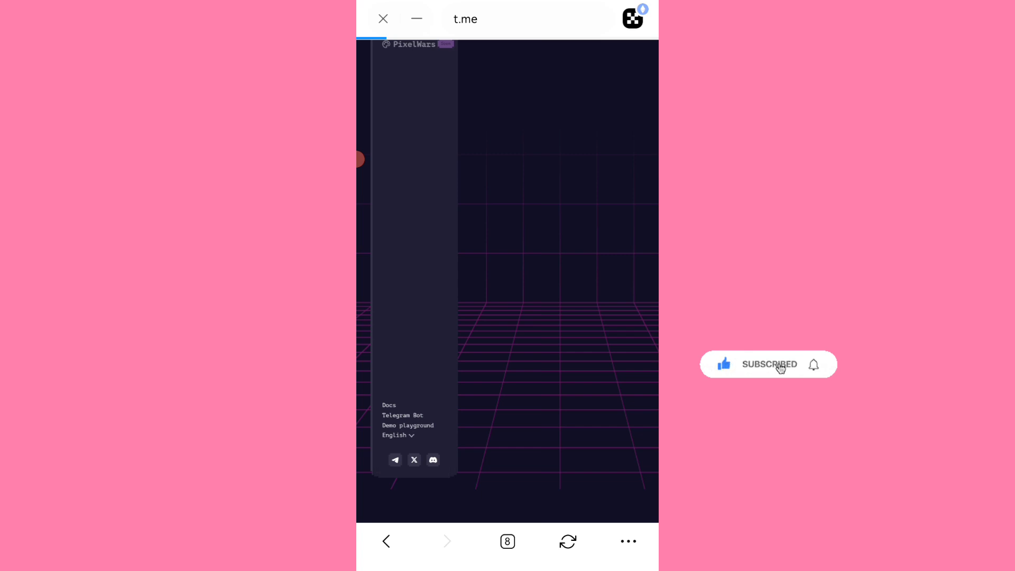
mouse_move(814, 365)
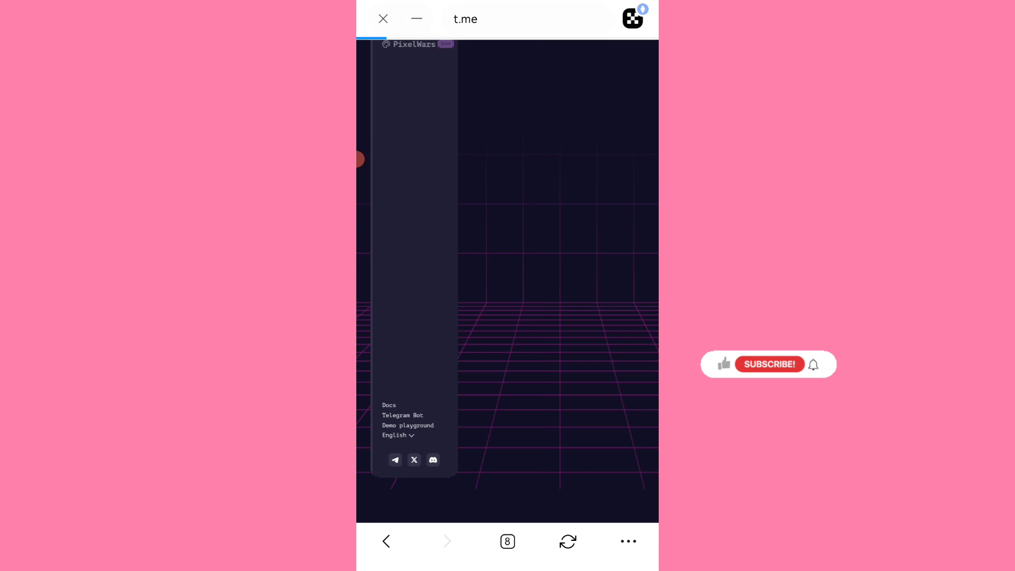
mouse_move(725, 368)
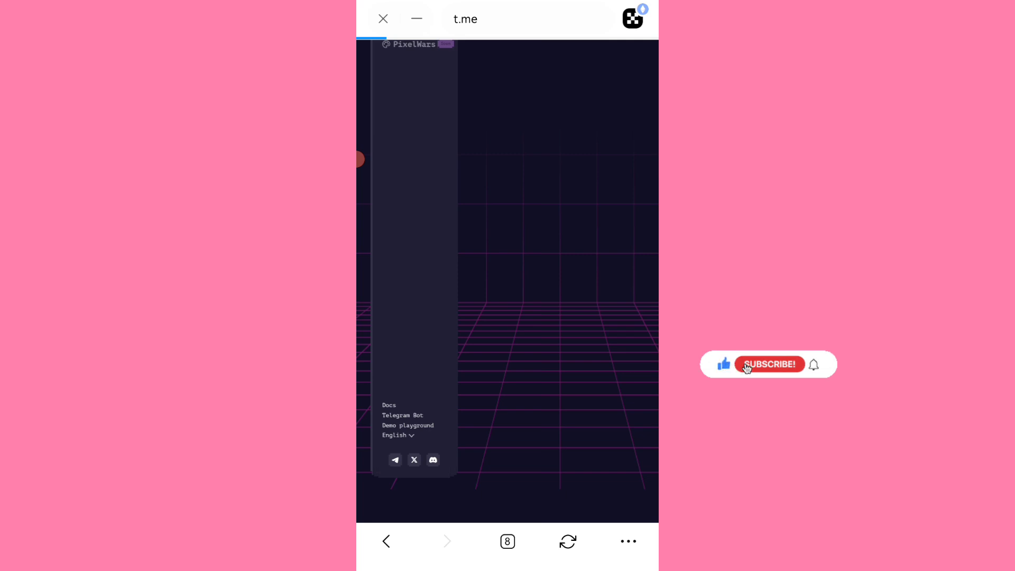
left_click(768, 363)
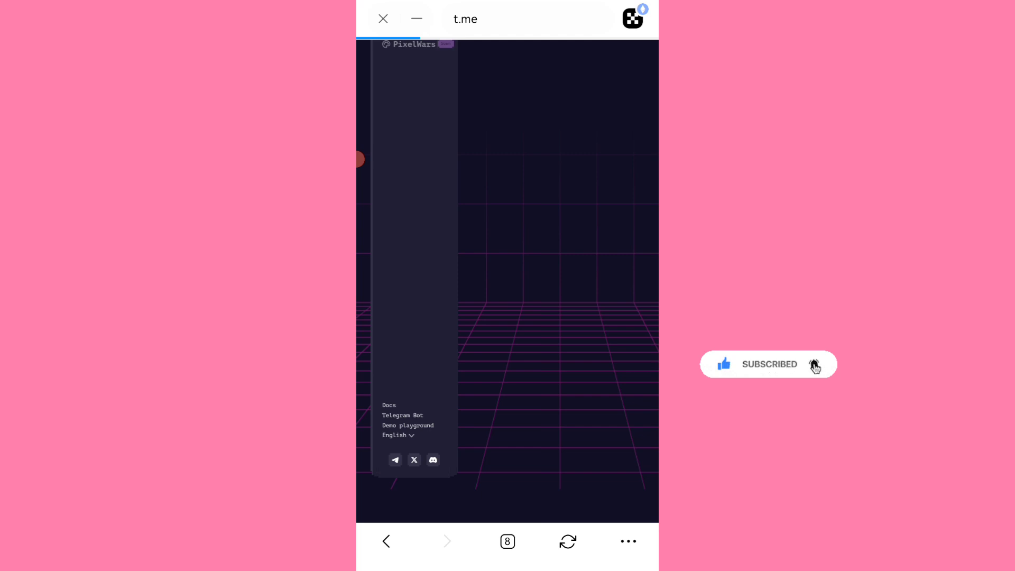
left_click(814, 364)
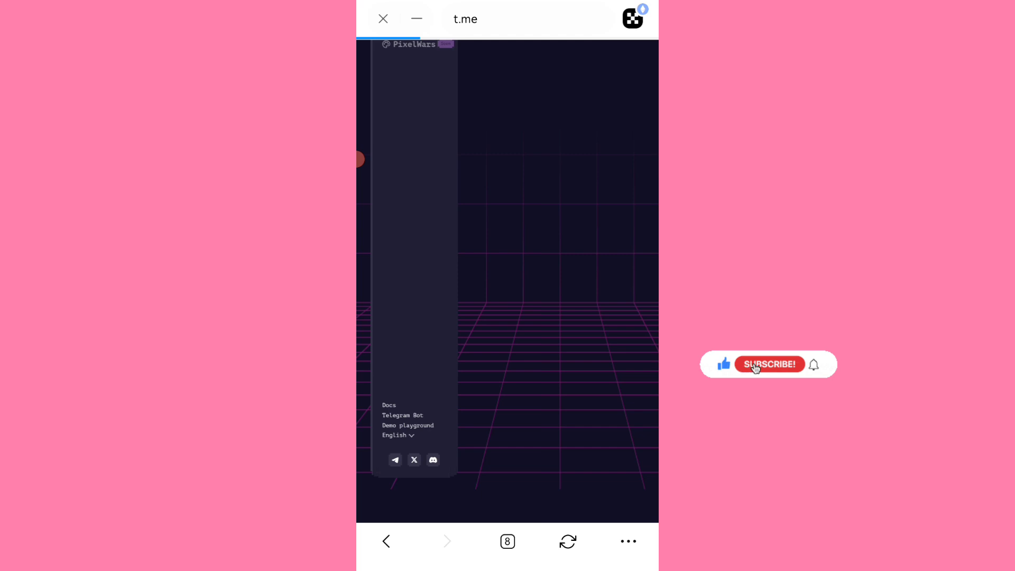
left_click(769, 363)
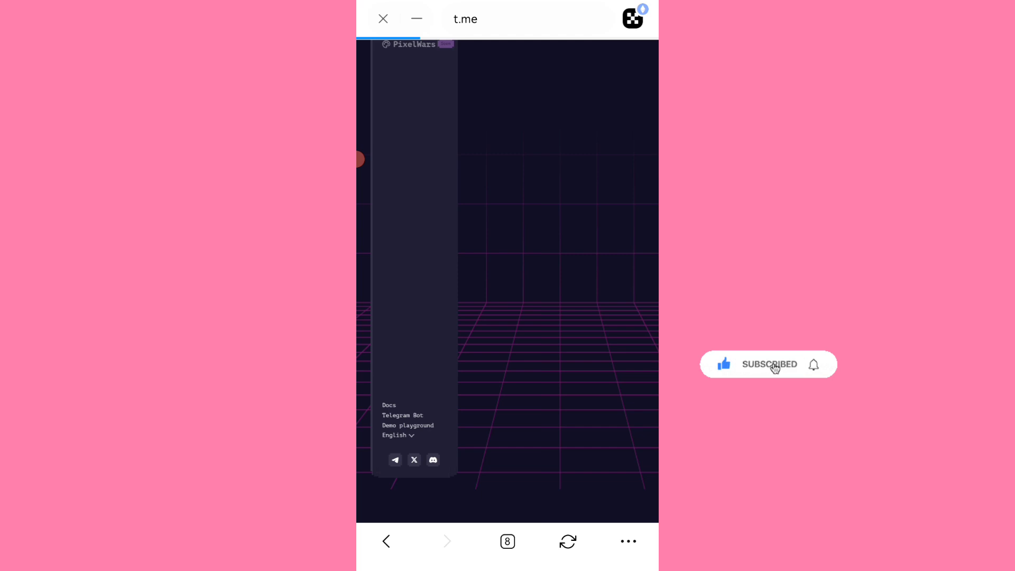
mouse_move(815, 366)
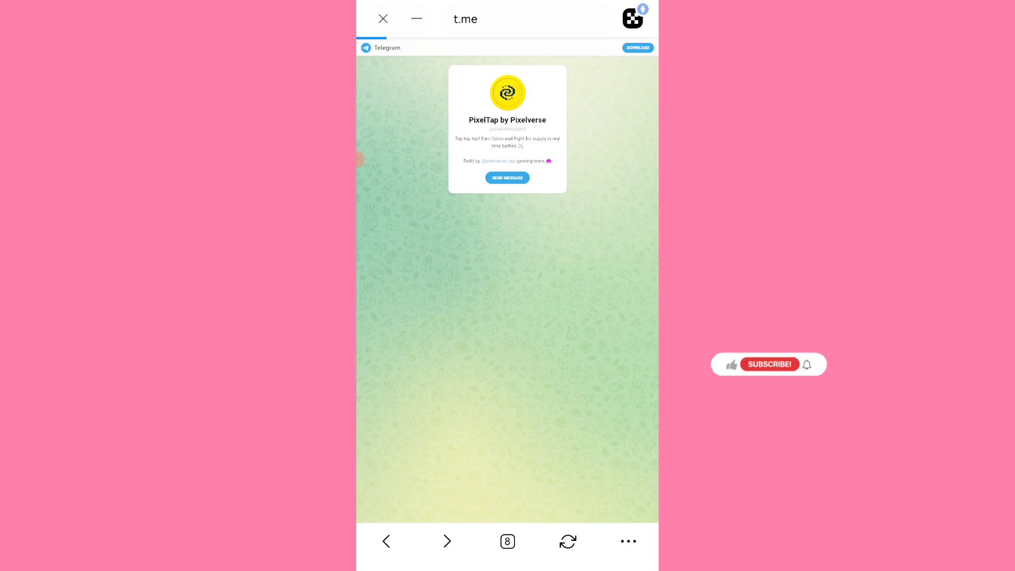
Let the t.me page load the PixelTap by Pixelverse bot card.
left_click(507, 177)
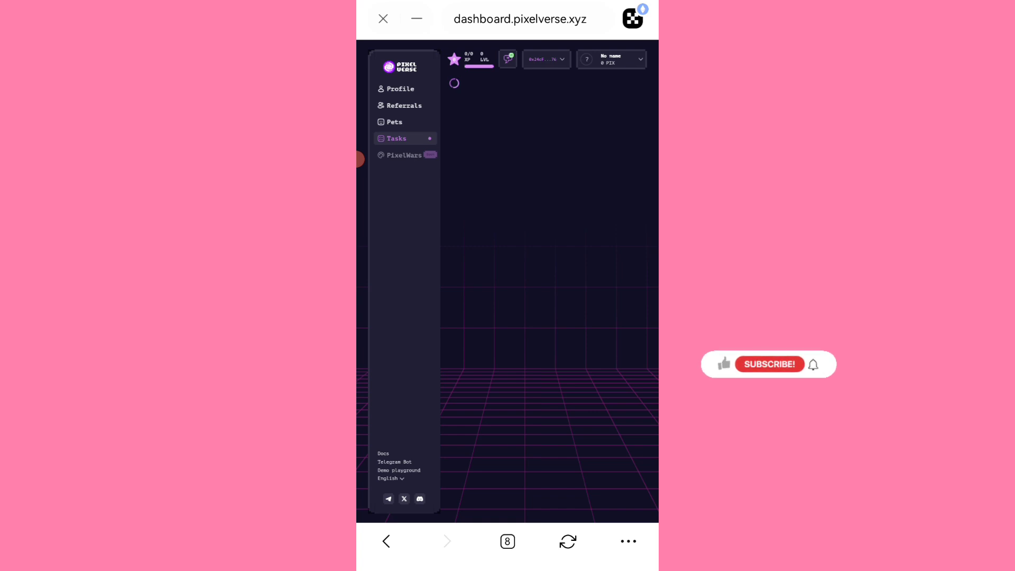
mouse_move(726, 368)
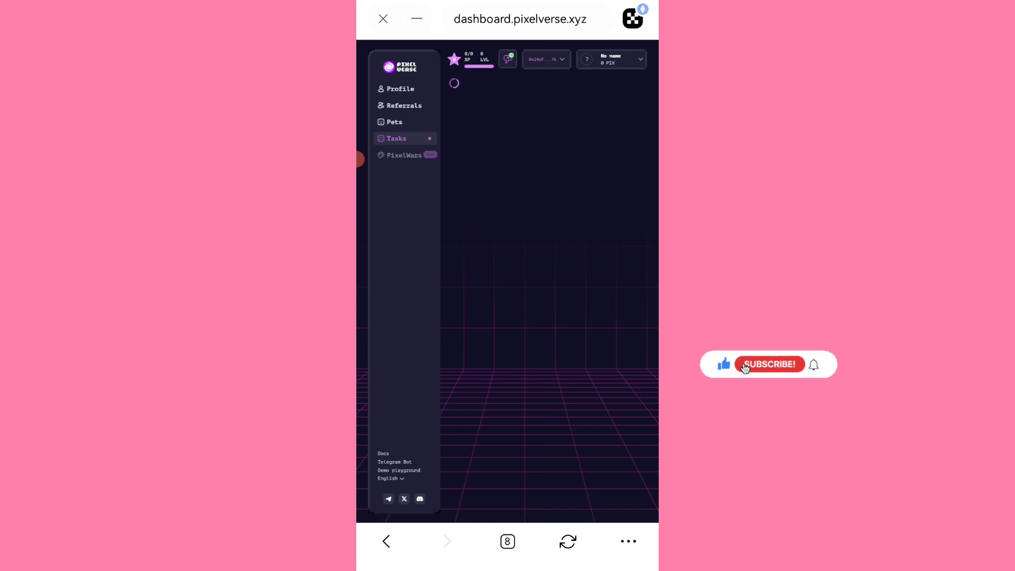
Go back to dashboard.pixelverse.xyz and select Tasks in the side menu.
left_click(768, 363)
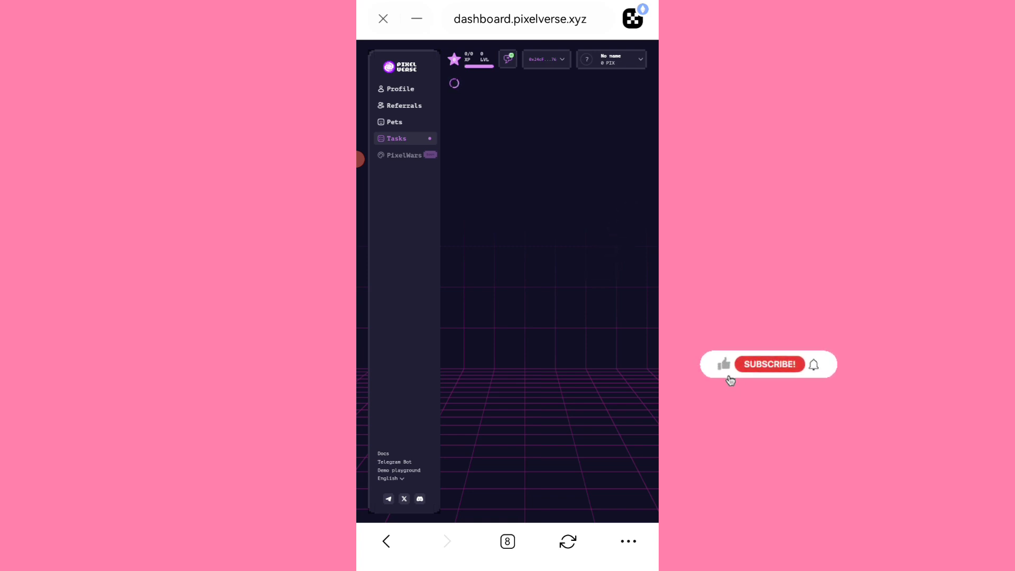
left_click(723, 363)
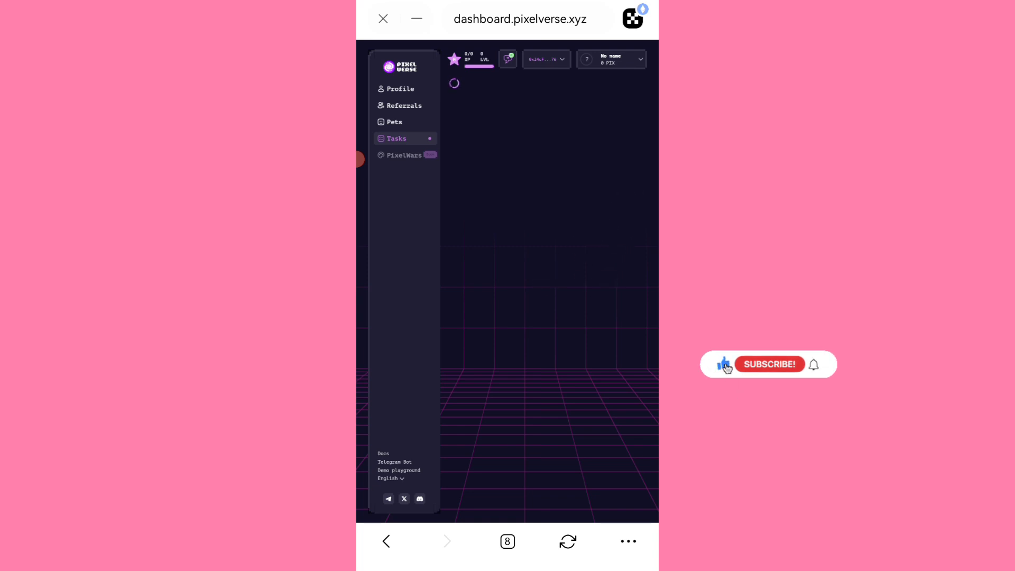
mouse_move(764, 369)
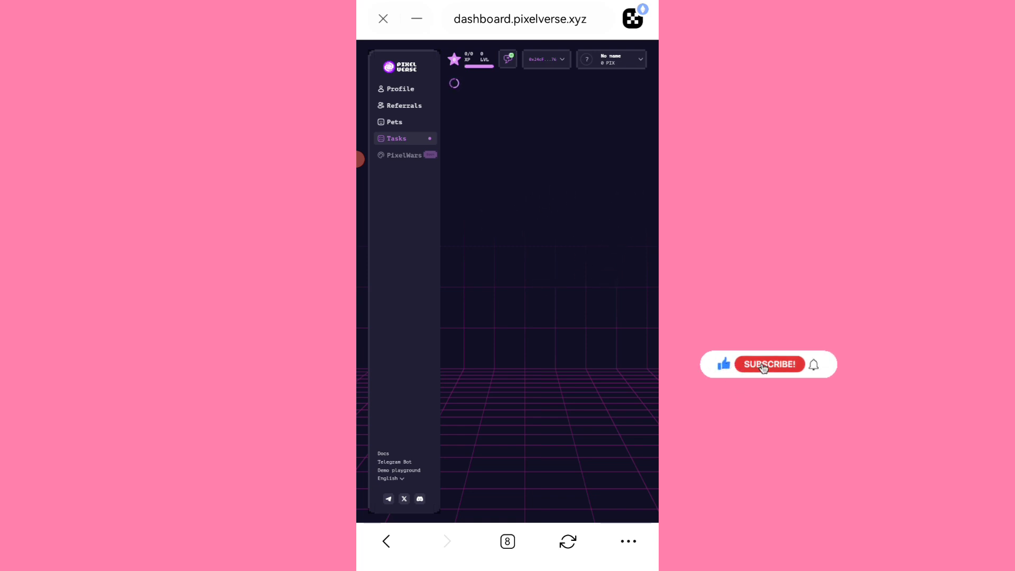
left_click(769, 364)
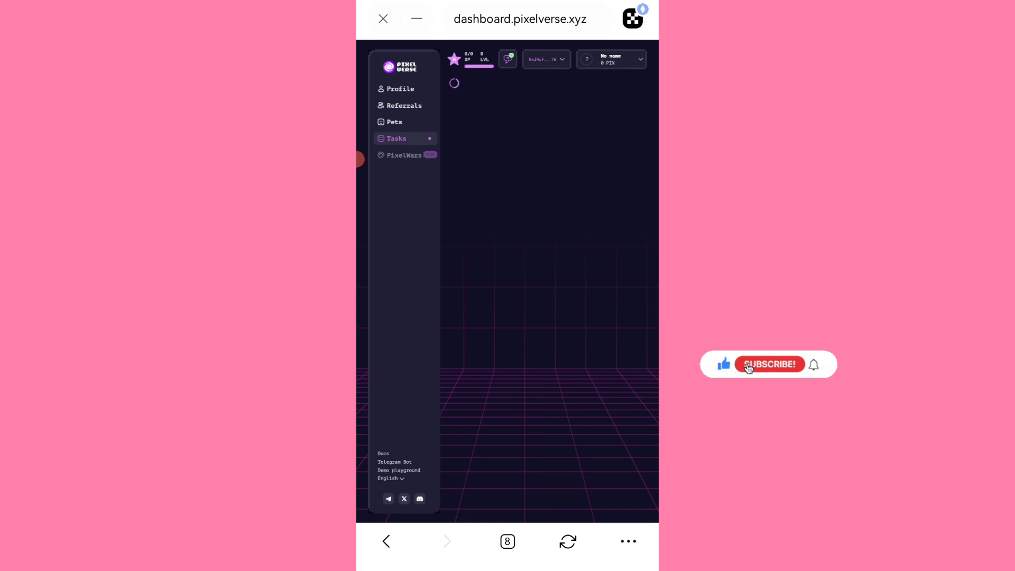
left_click(769, 363)
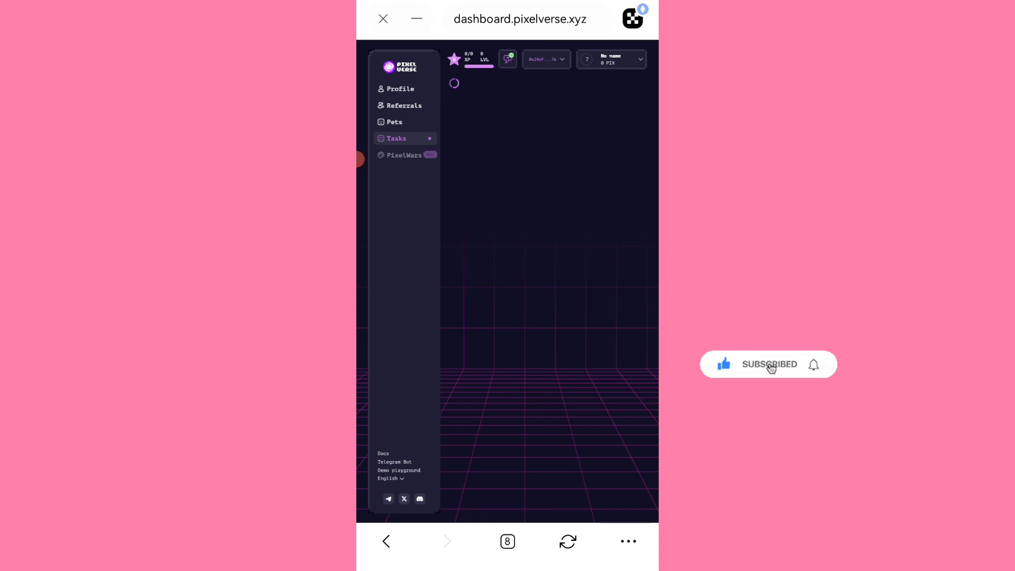
mouse_move(814, 368)
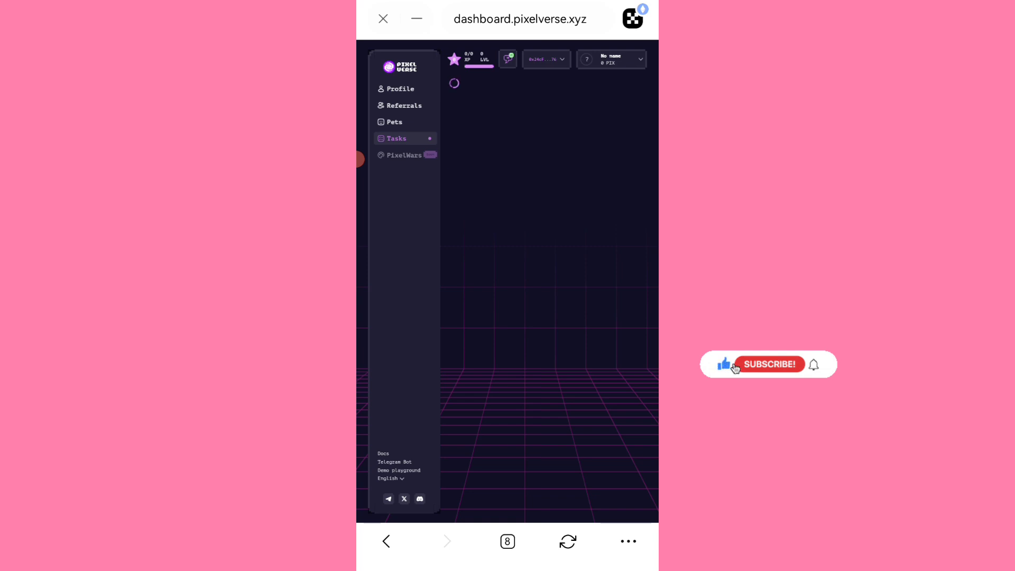
mouse_move(769, 369)
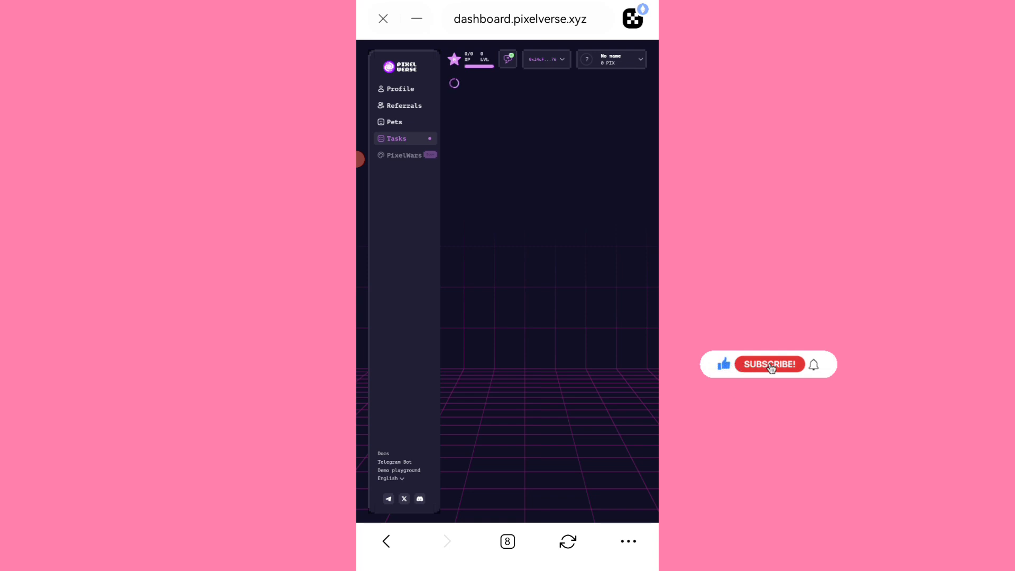
left_click(769, 363)
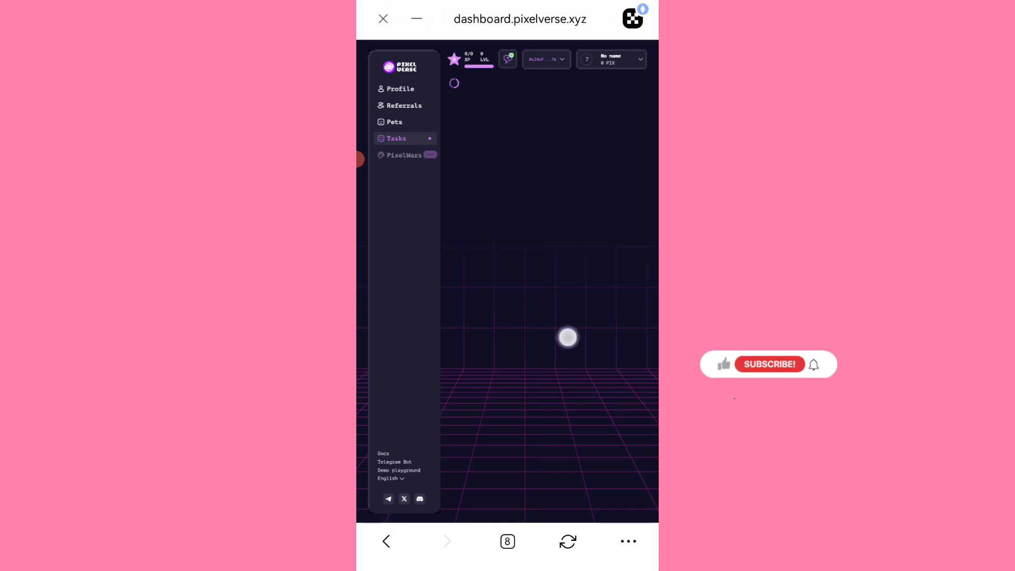
mouse_move(724, 363)
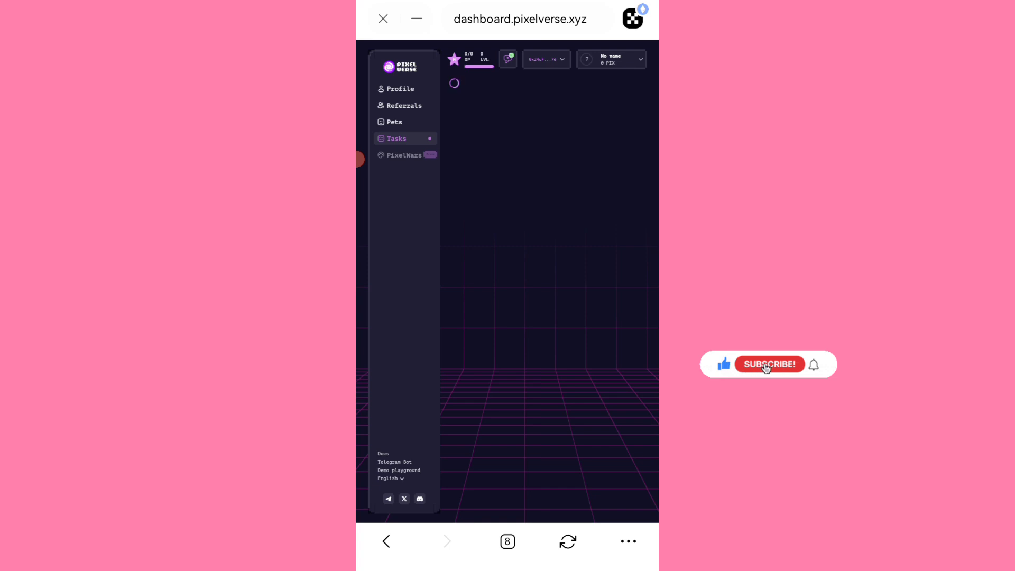
left_click(769, 363)
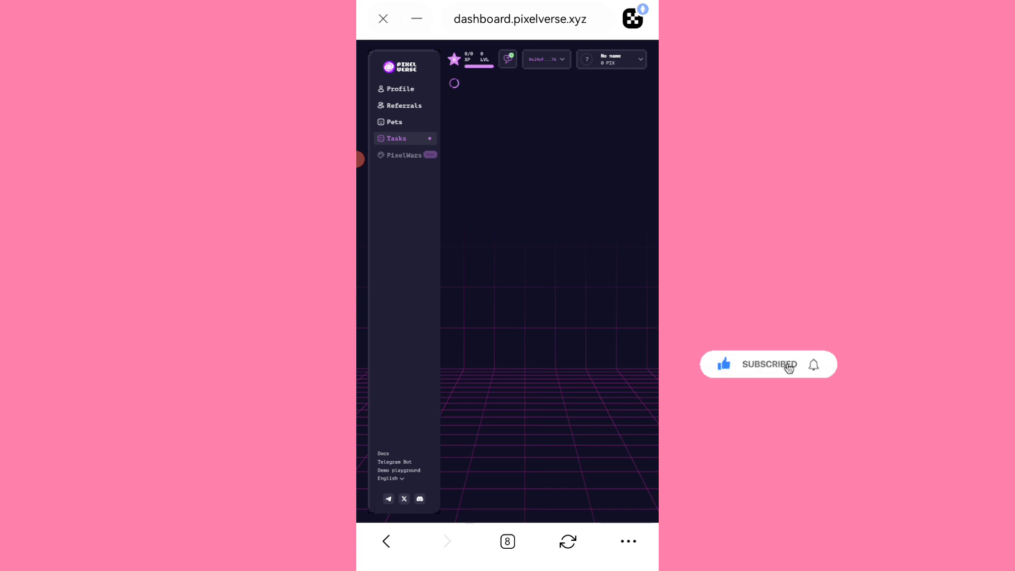
mouse_move(813, 366)
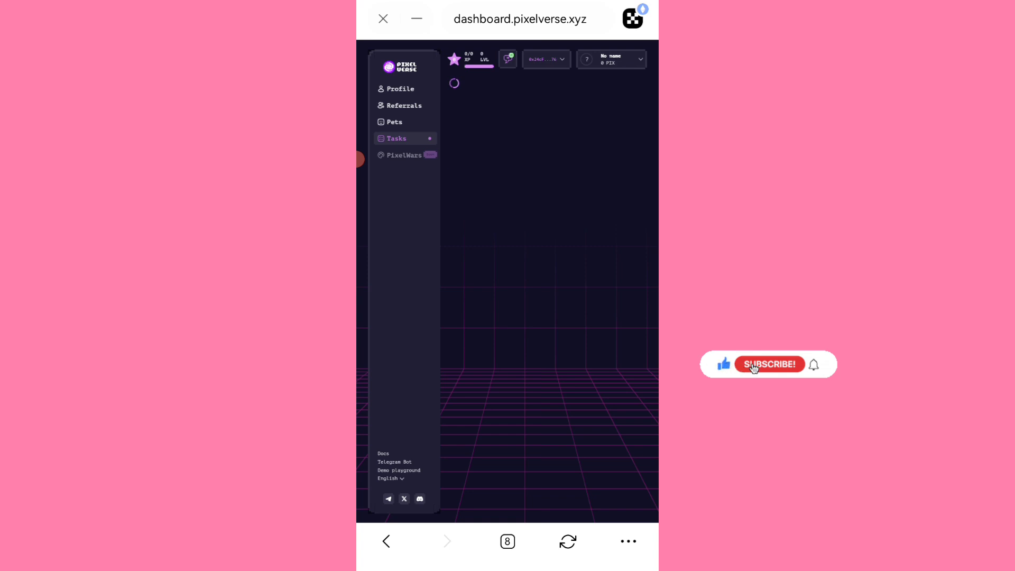
left_click(768, 363)
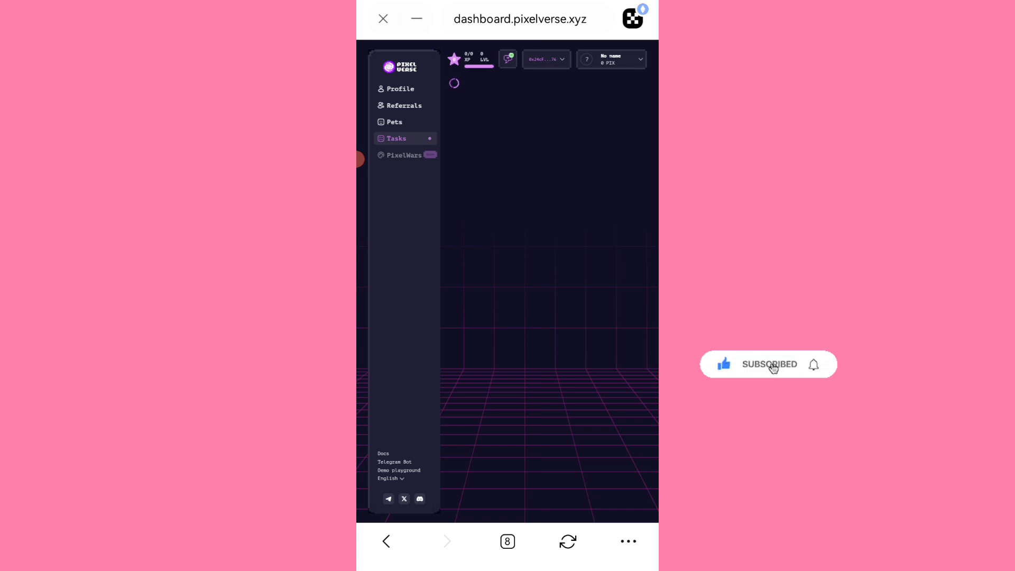
mouse_move(814, 367)
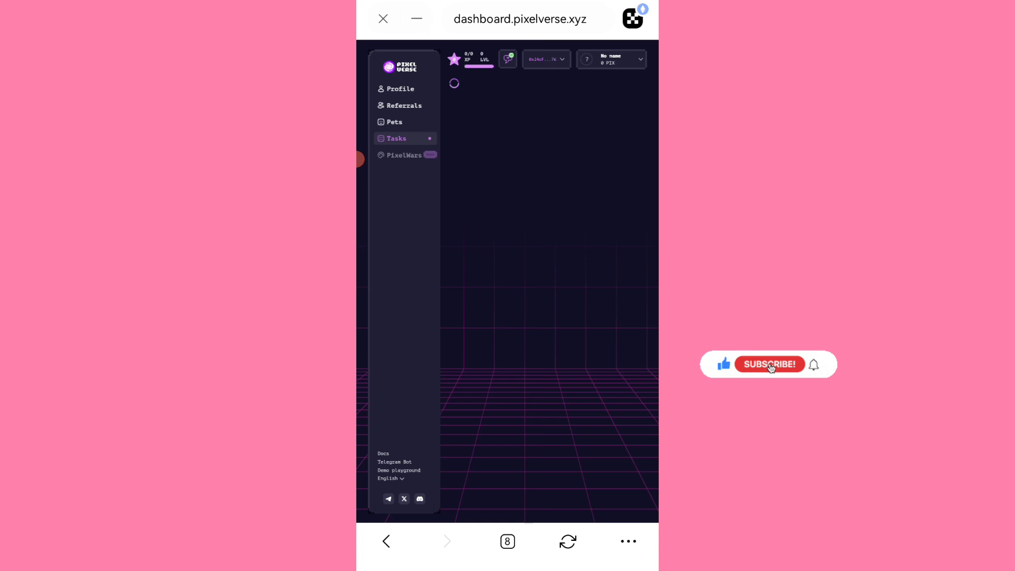
left_click(769, 363)
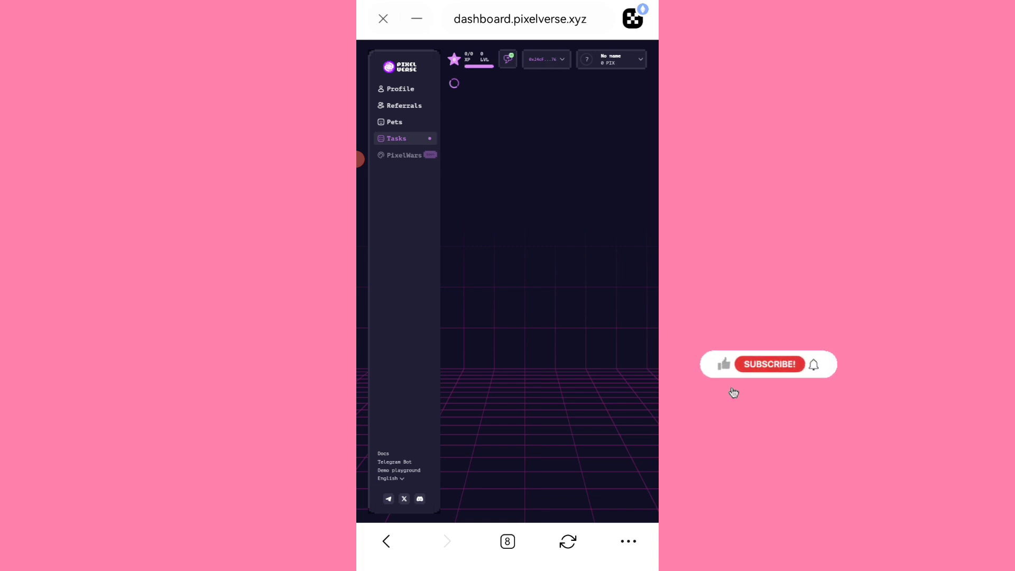
mouse_move(724, 366)
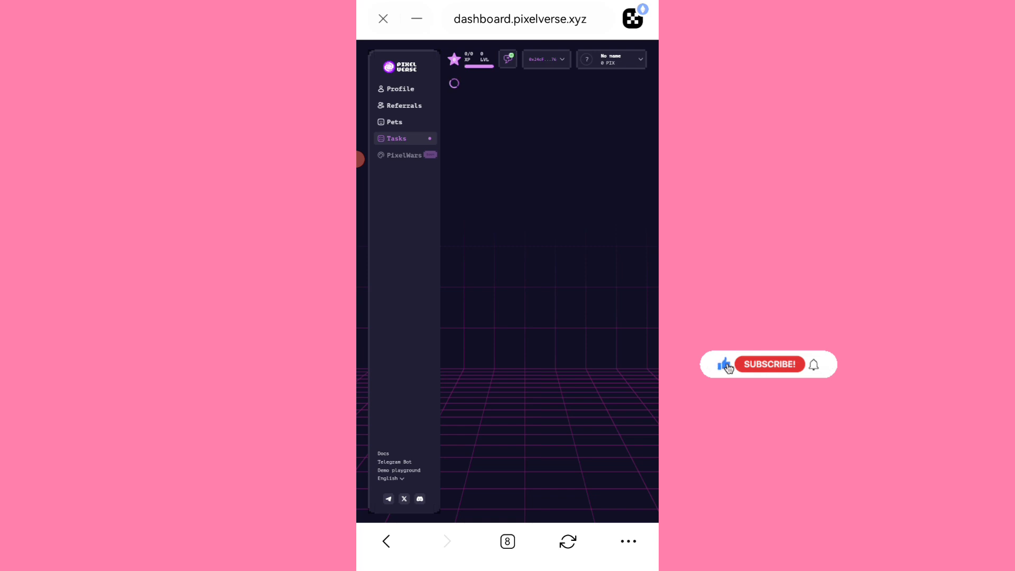